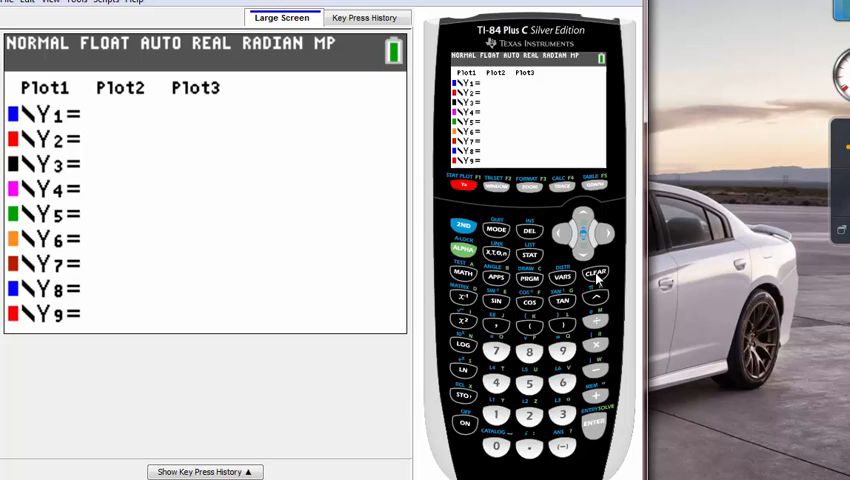
Enter Y1 = X² − 20 in the Y= function list.
{"action": "left_click", "coordinate": [496, 252]}
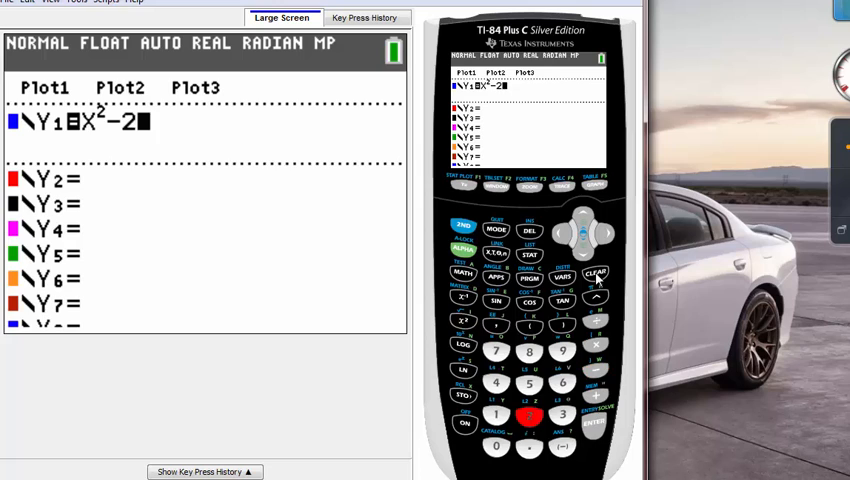
{"action": "left_click", "coordinate": [496, 446]}
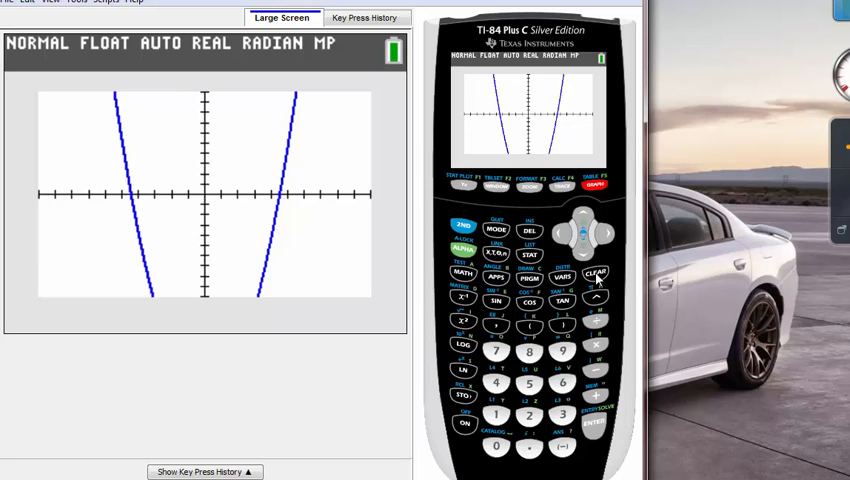
{"action": "mouse_move", "coordinate": [138, 165]}
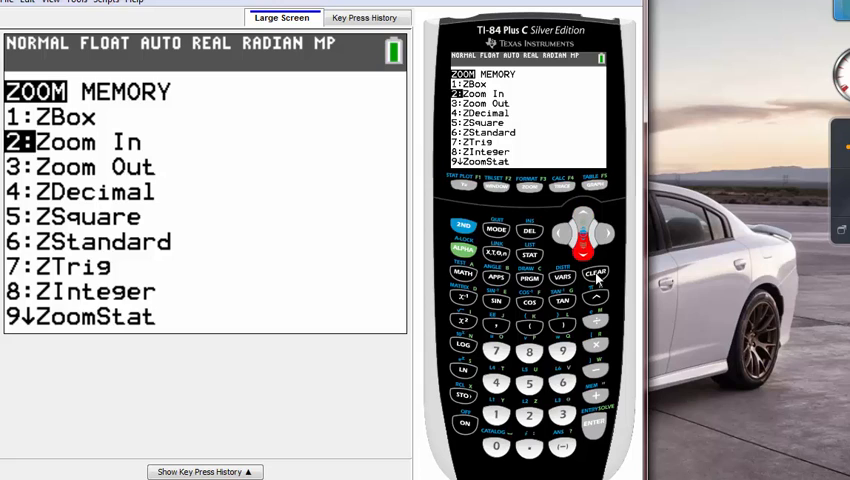
Zoom Out centred near X=1.36, Y=−7.68 after nudging the cursor left.
{"action": "key", "text": "down"}
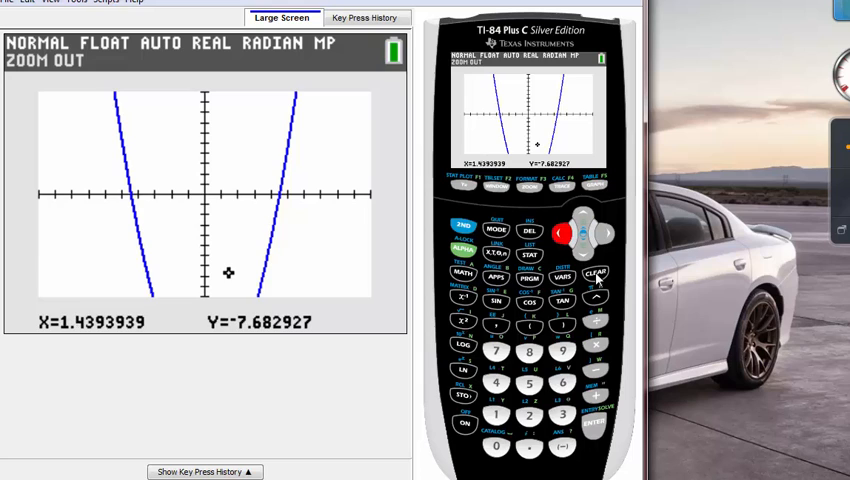
{"action": "key", "text": "Left"}
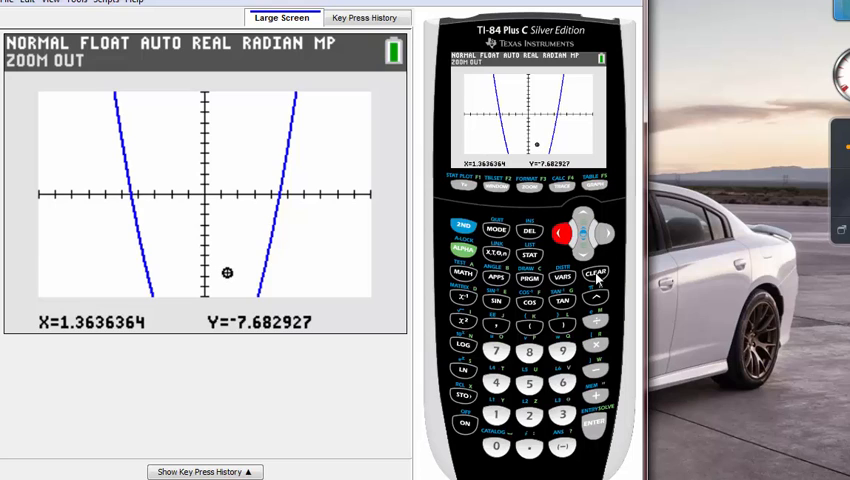
{"action": "left_click", "coordinate": [594, 421]}
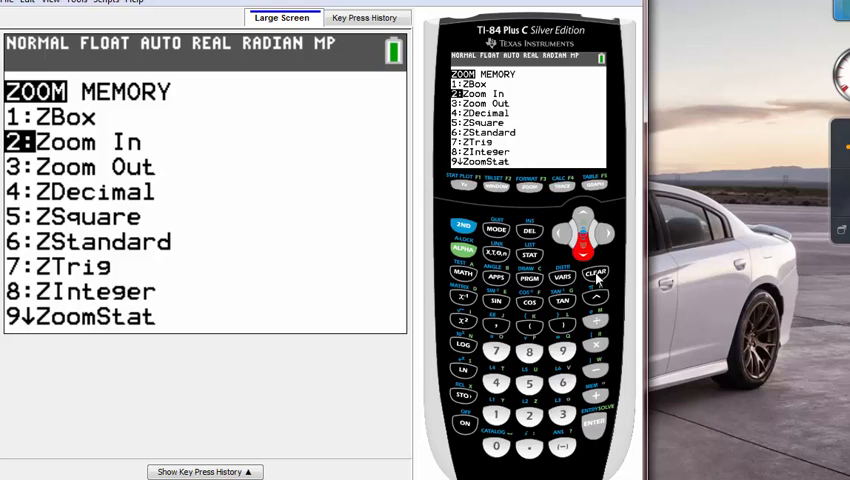
Zoom In around a centre moved down near the parabola's vertex.
{"action": "left_click", "coordinate": [594, 421]}
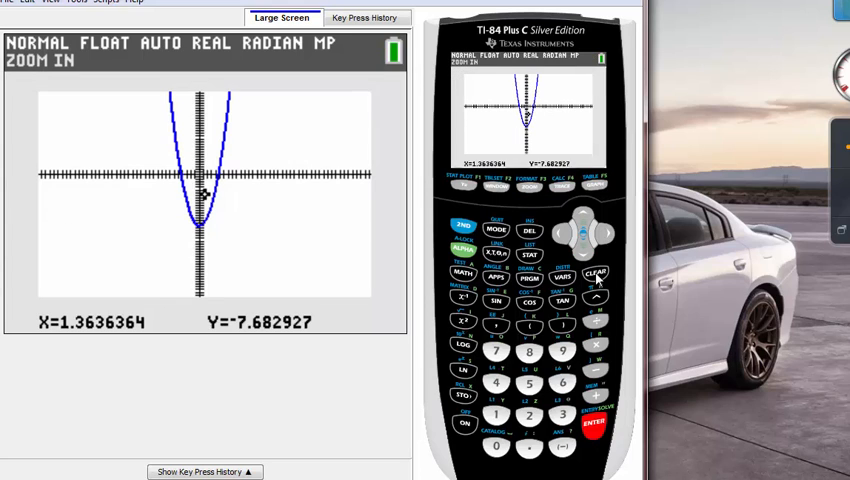
{"action": "left_click", "coordinate": [585, 255]}
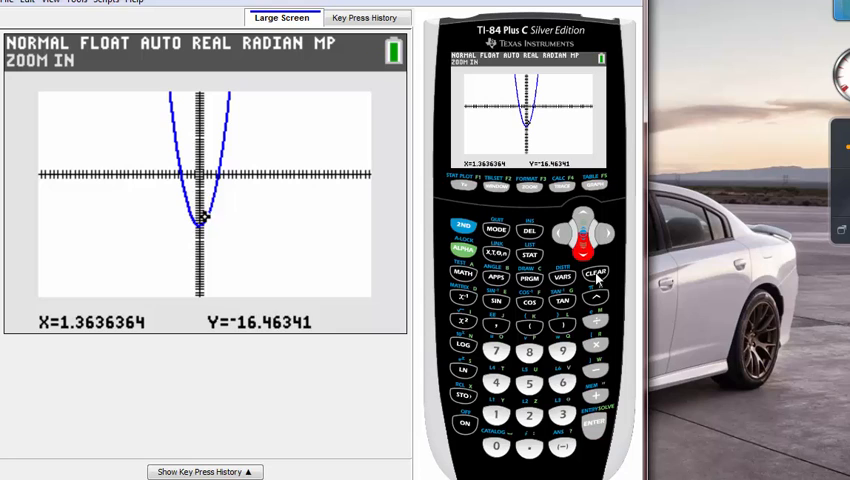
{"action": "left_click", "coordinate": [558, 233]}
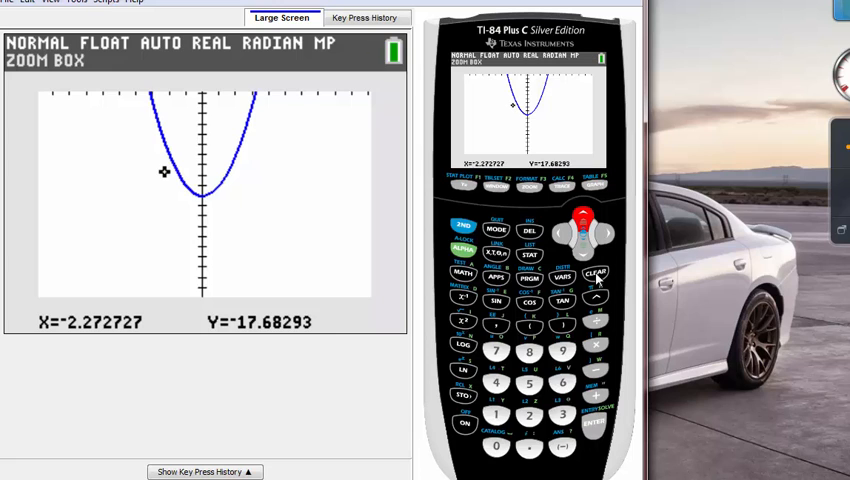
Adjust the ZBox corner position around the vertex region.
{"action": "left_click", "coordinate": [602, 234]}
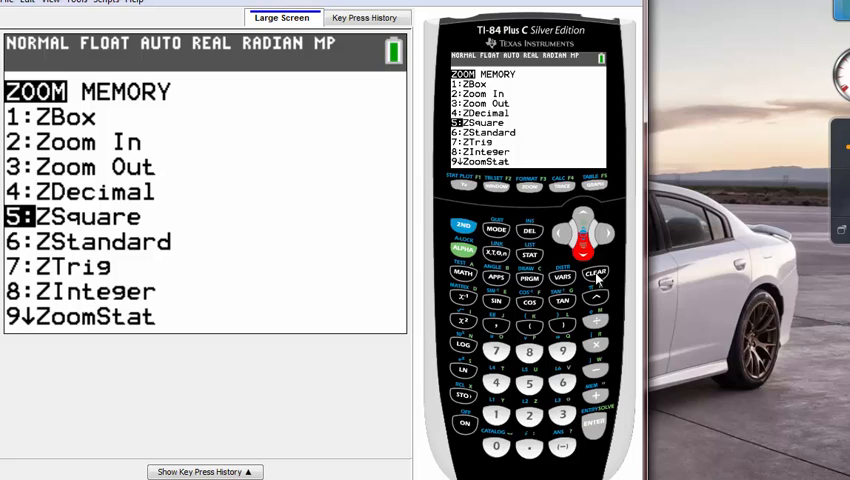
Select ZSquare from the zoom menu.
{"action": "key", "text": "down"}
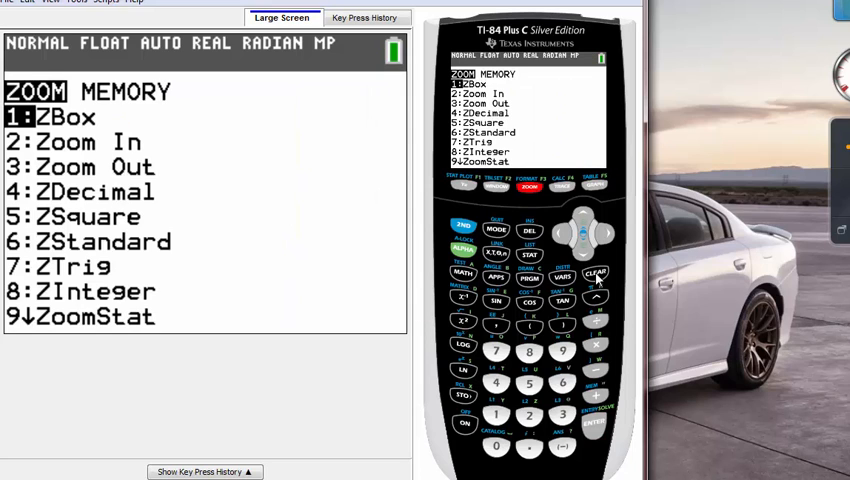
Scroll the zoom menu down to ZoomFit and ZQuadrant1, then back to ZoomStat.
{"action": "key", "text": "down"}
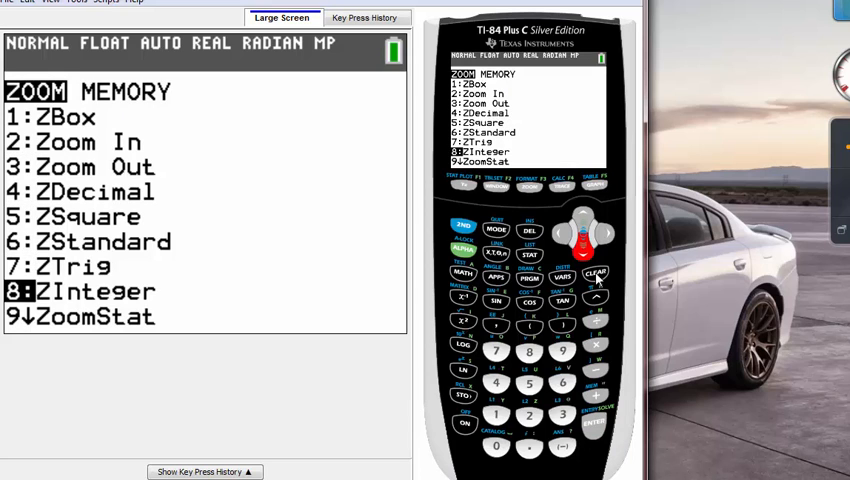
{"action": "key", "text": "down"}
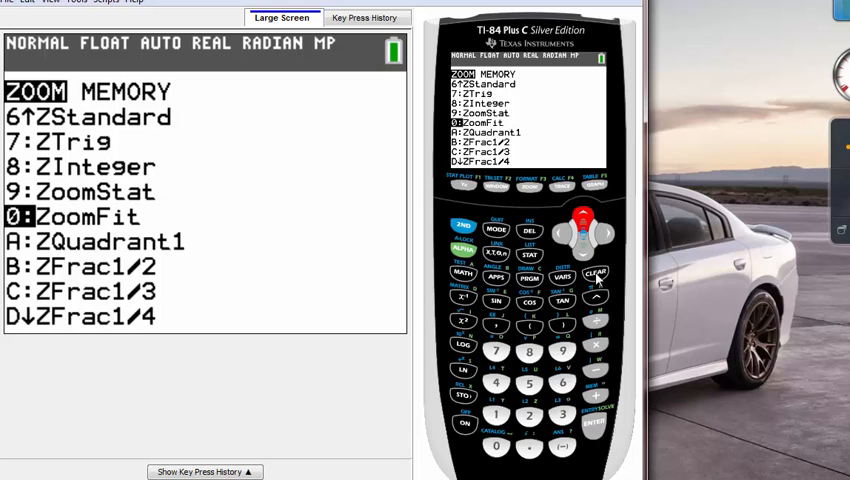
{"action": "key", "text": "up"}
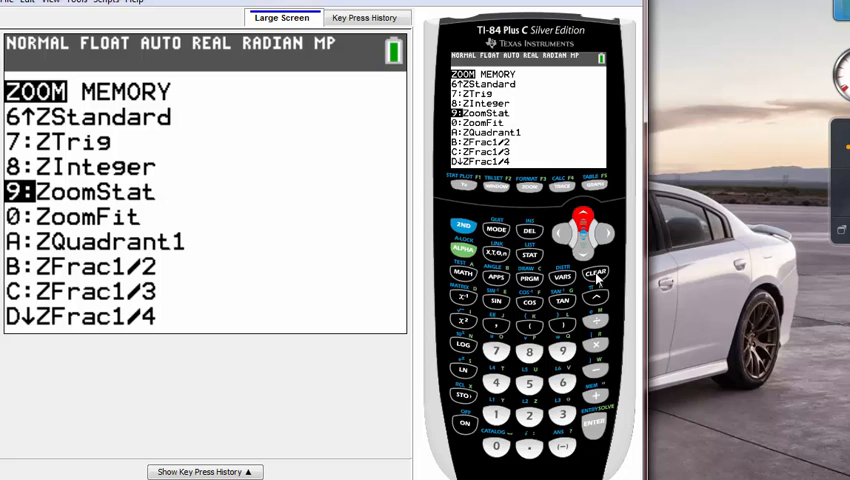